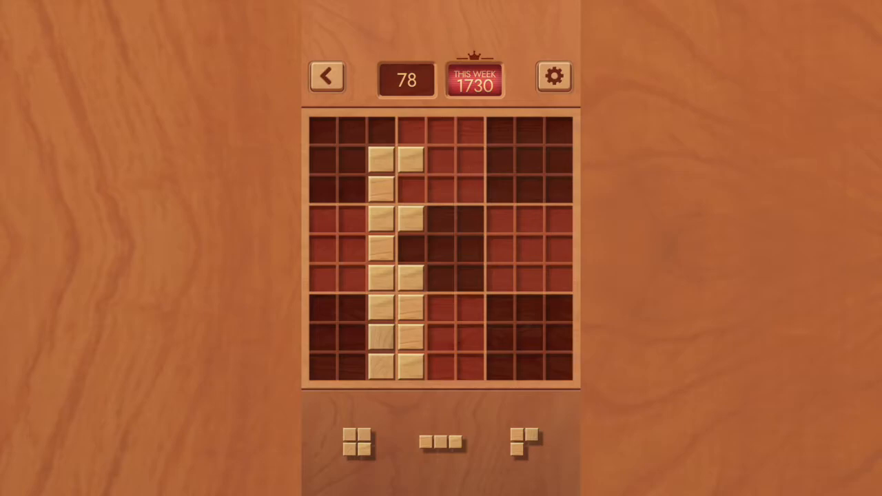
Step: Place the 2x2 square beside the tall block column, then drop the next waiting piece
left_click_drag(355, 441, 462, 324)
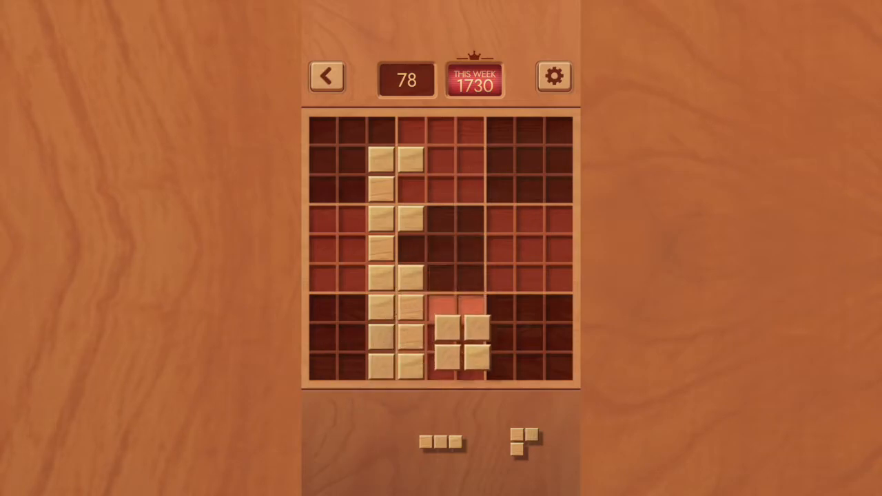
left_click_drag(439, 441, 444, 245)
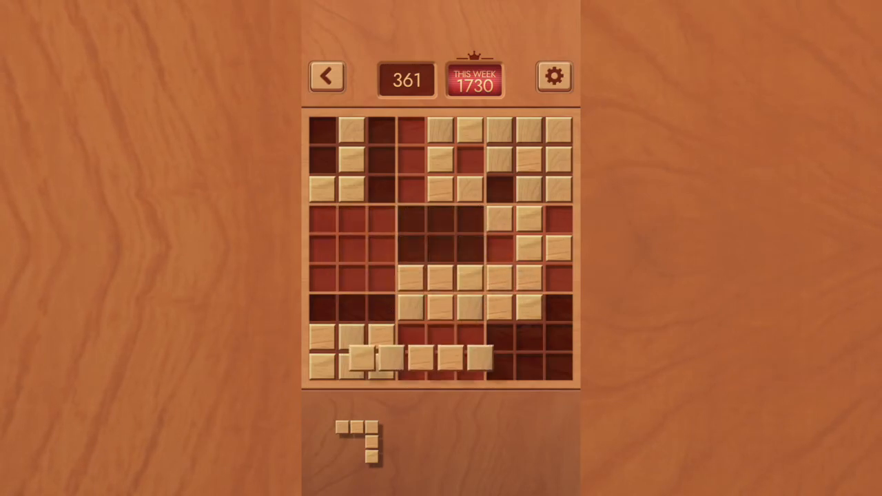
Step: Drop the five-block bar for 371 points, try the hook piece mid-board, then slide the next bar into the bottom row
left_click_drag(351, 434, 352, 238)
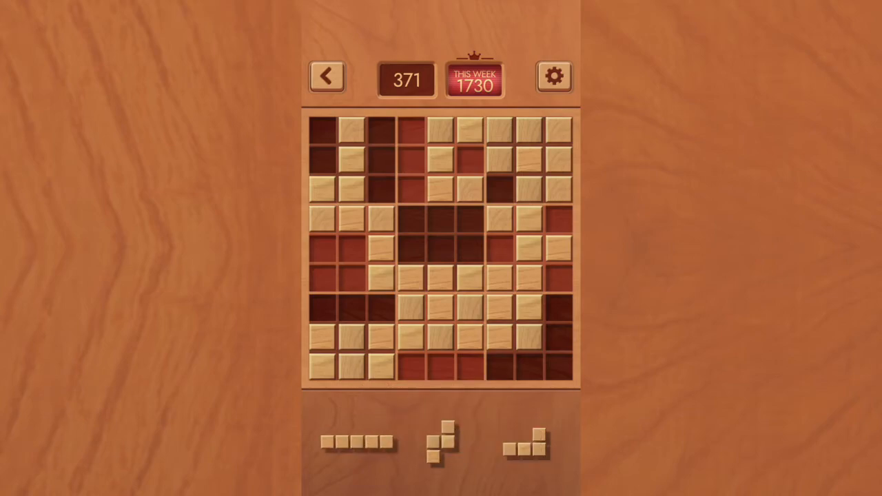
left_click_drag(527, 448, 441, 241)
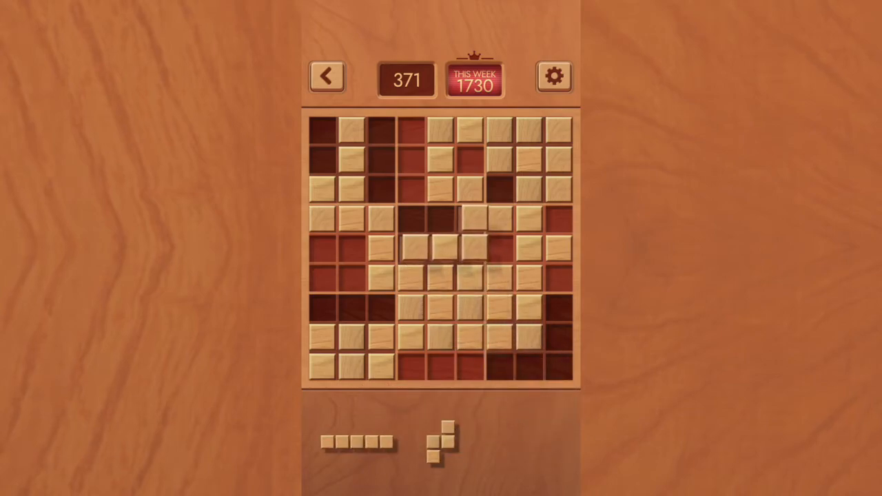
left_click_drag(441, 445, 483, 373)
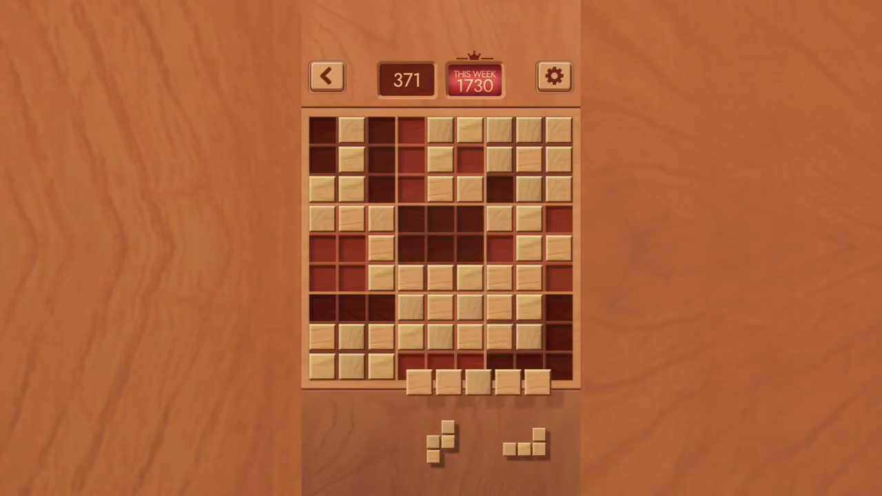